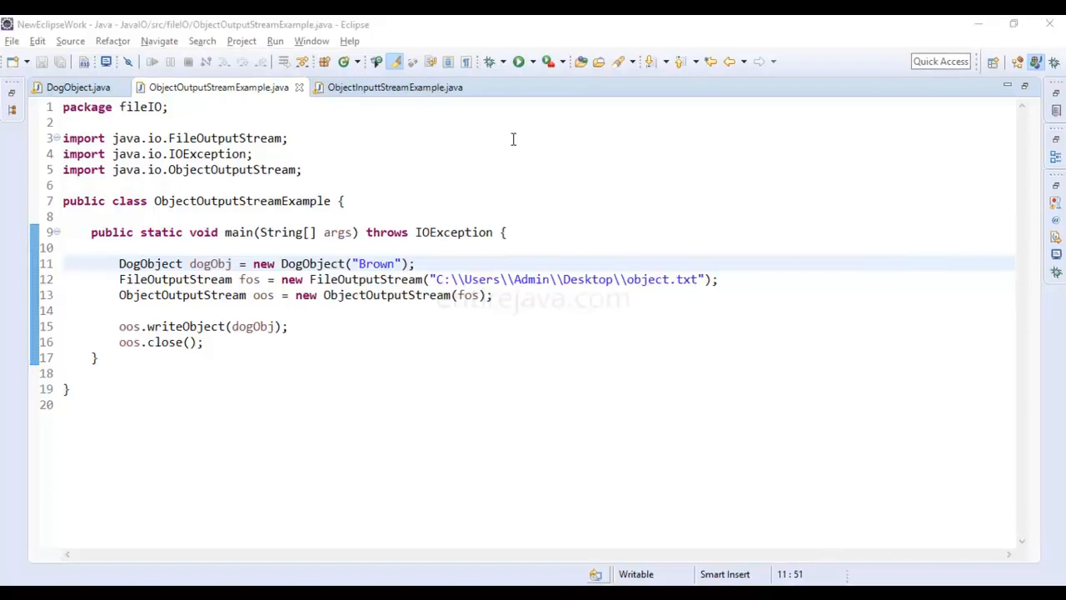
- Review DogObject's Serializable declaration, class name and the Barking.. println in DogObject.java
left_click(76, 87)
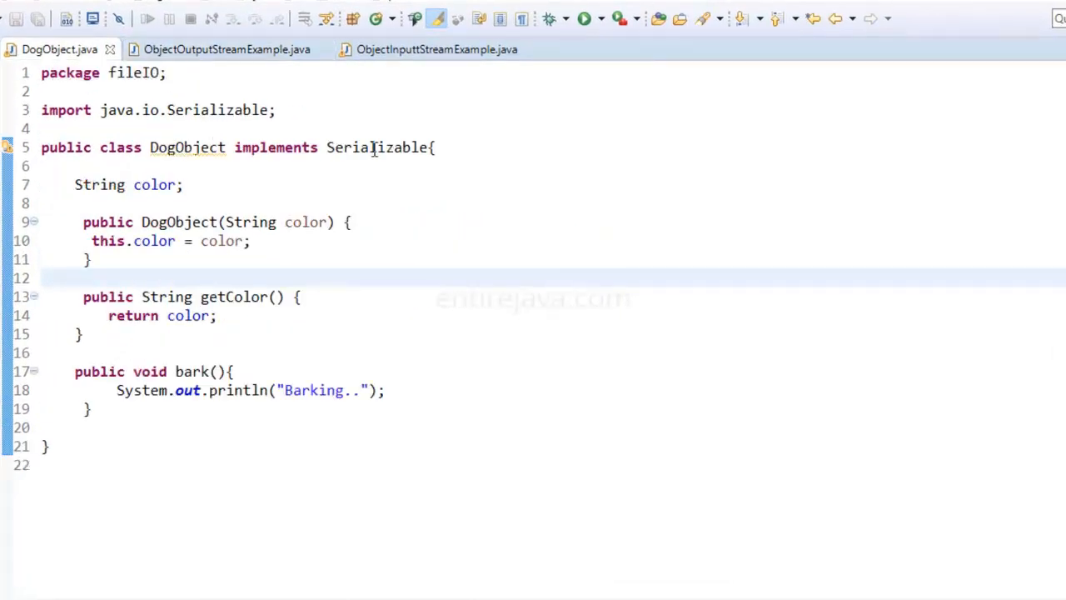
double_click(377, 147)
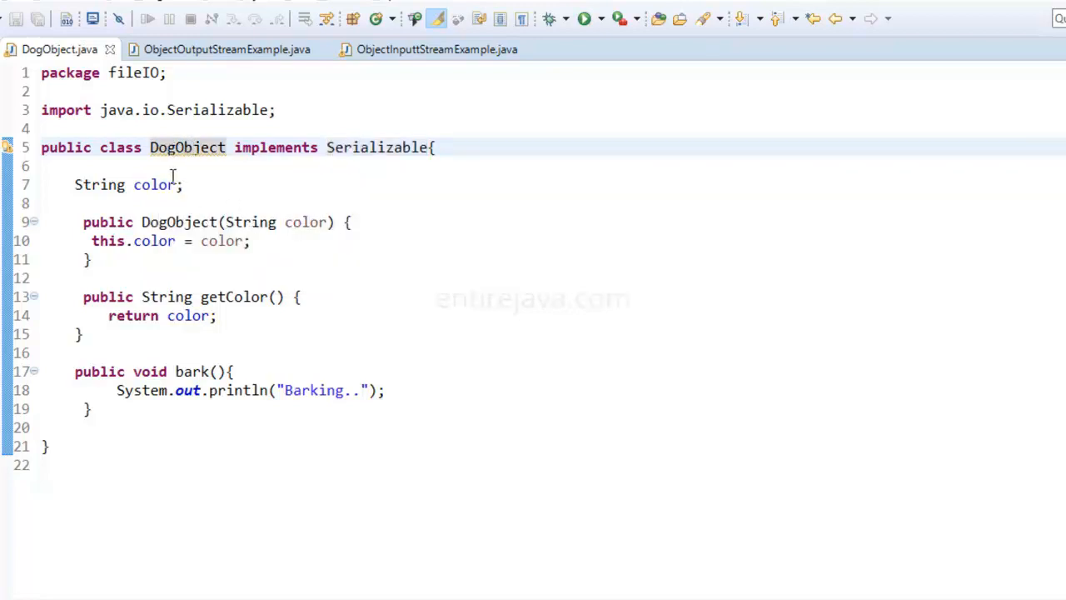
double_click(178, 222)
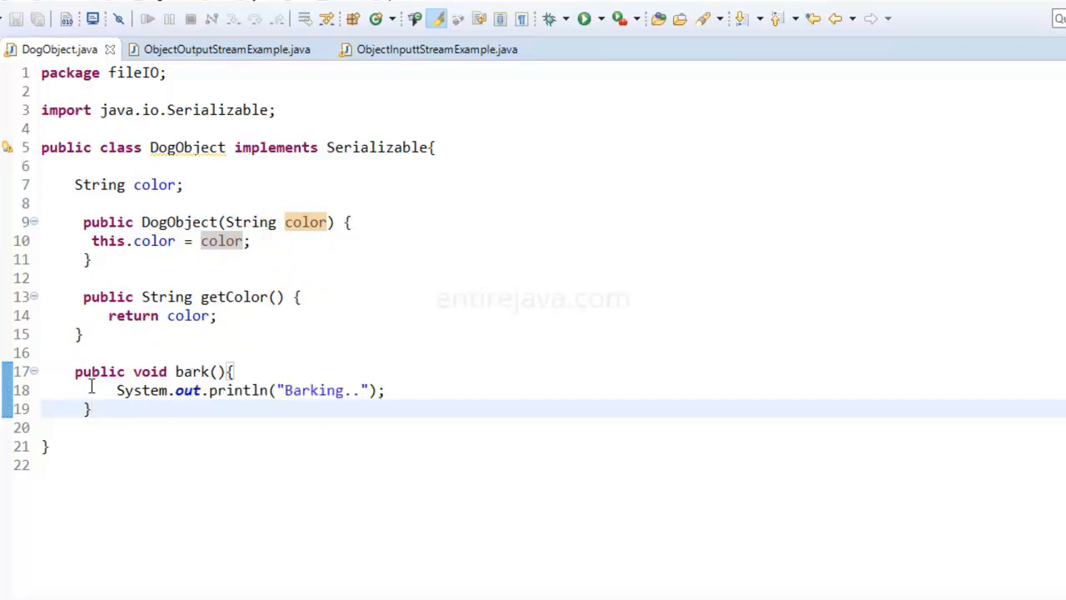
left_click_drag(117, 389, 320, 389)
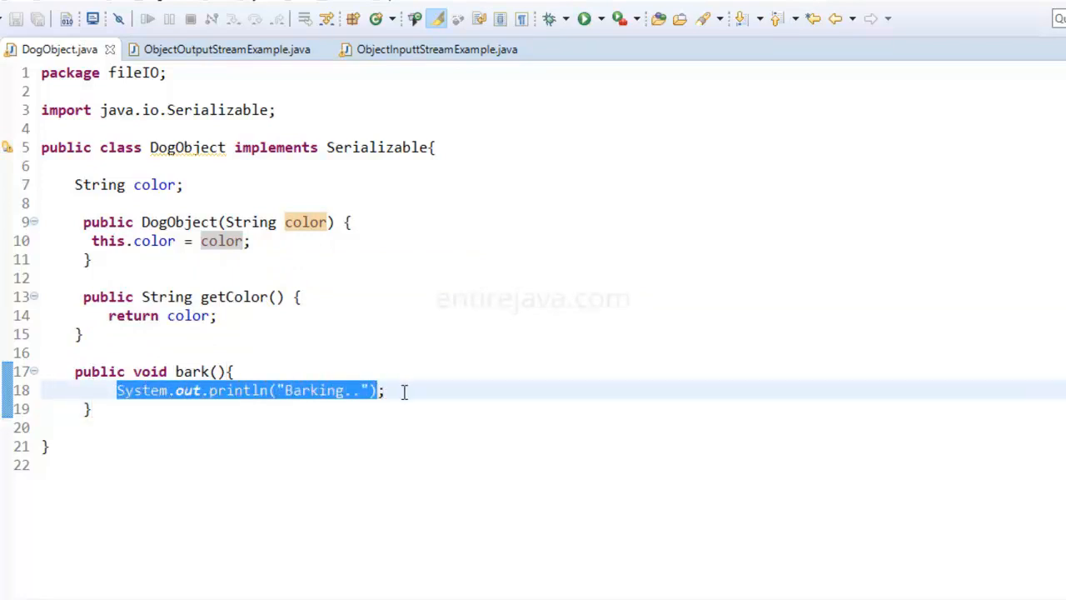
left_click(226, 50)
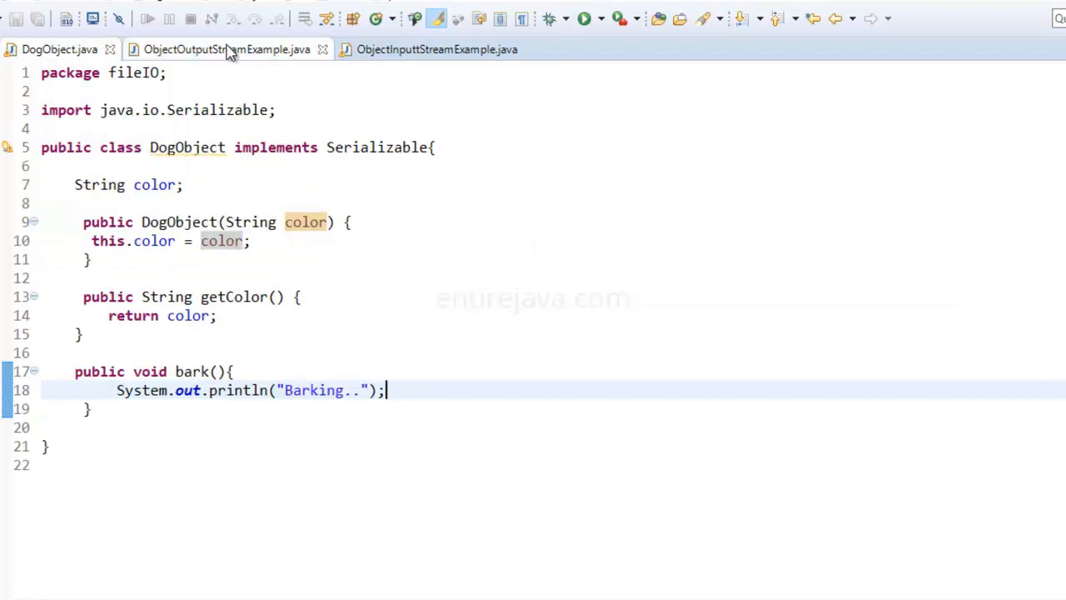
- Walk through the Brown argument, object.txt FileOutputStream, ObjectOutputStream constructor and writeObject(dogObj) call
left_click(224, 50)
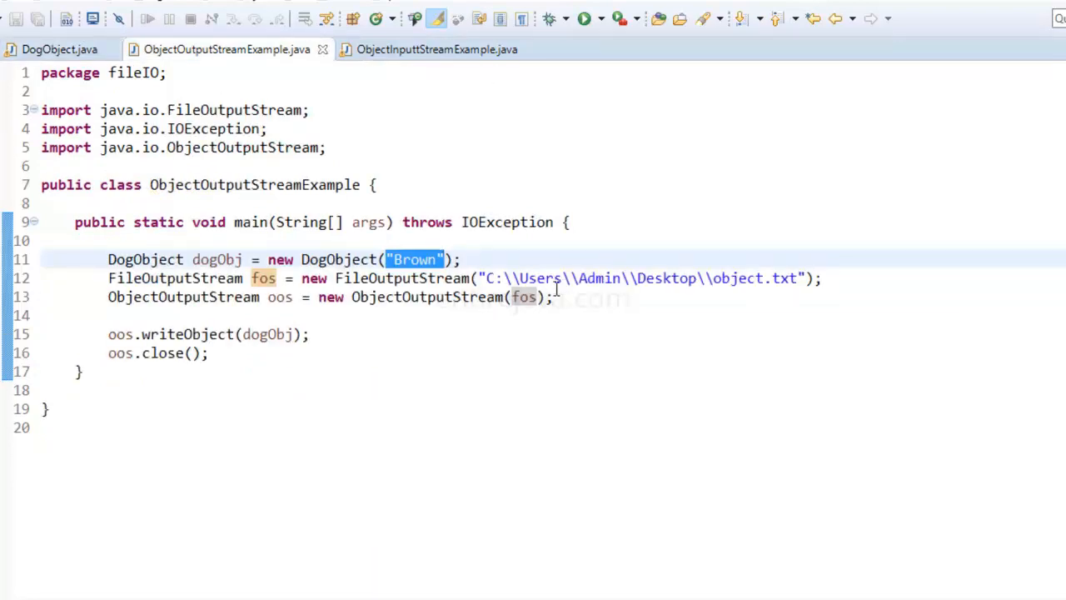
double_click(175, 276)
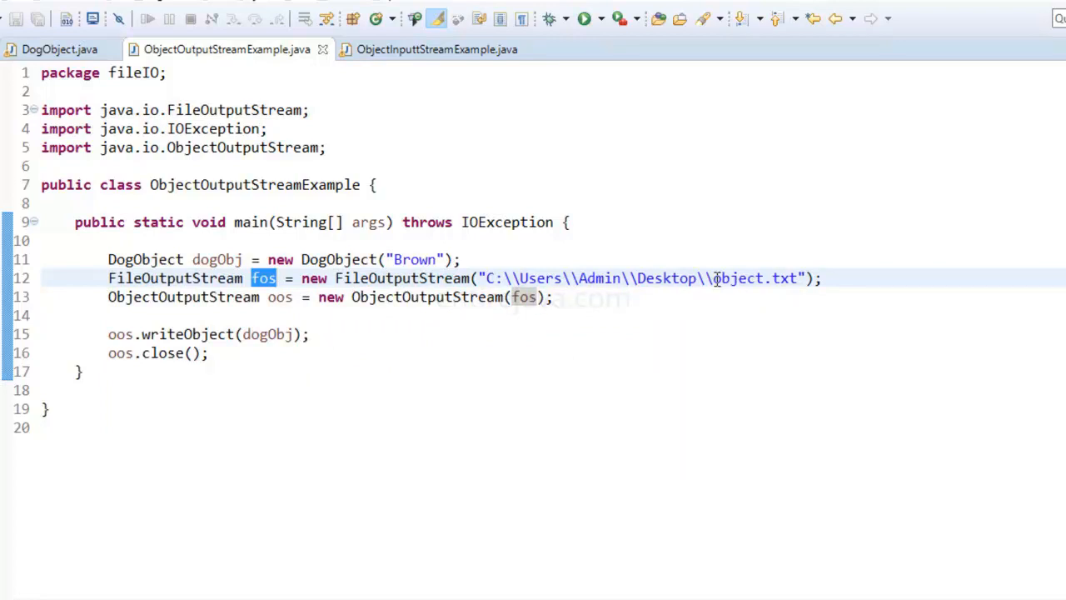
double_click(752, 278)
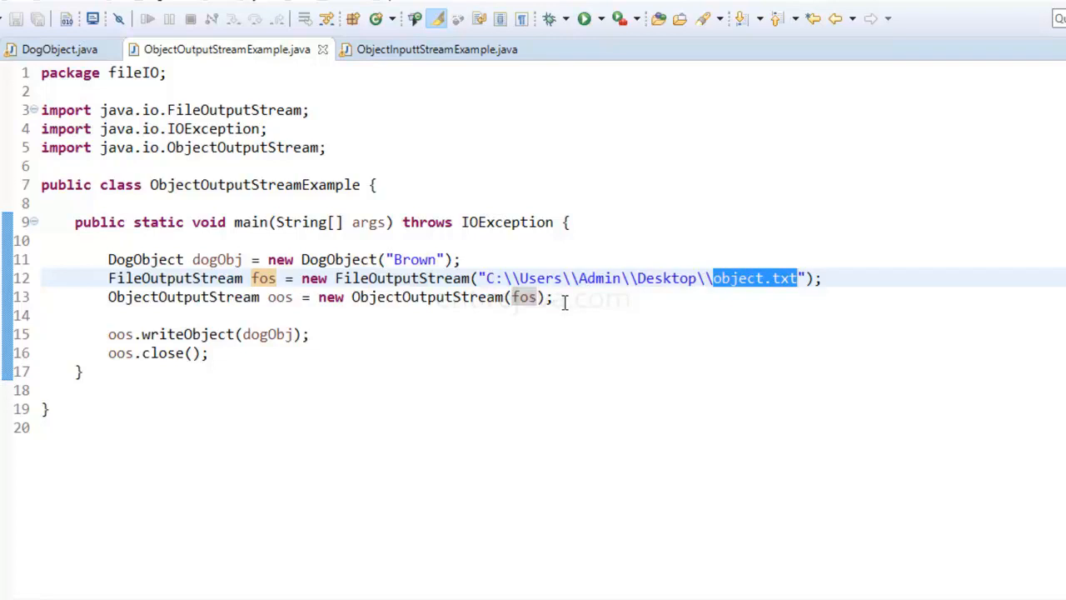
mouse_move(203, 305)
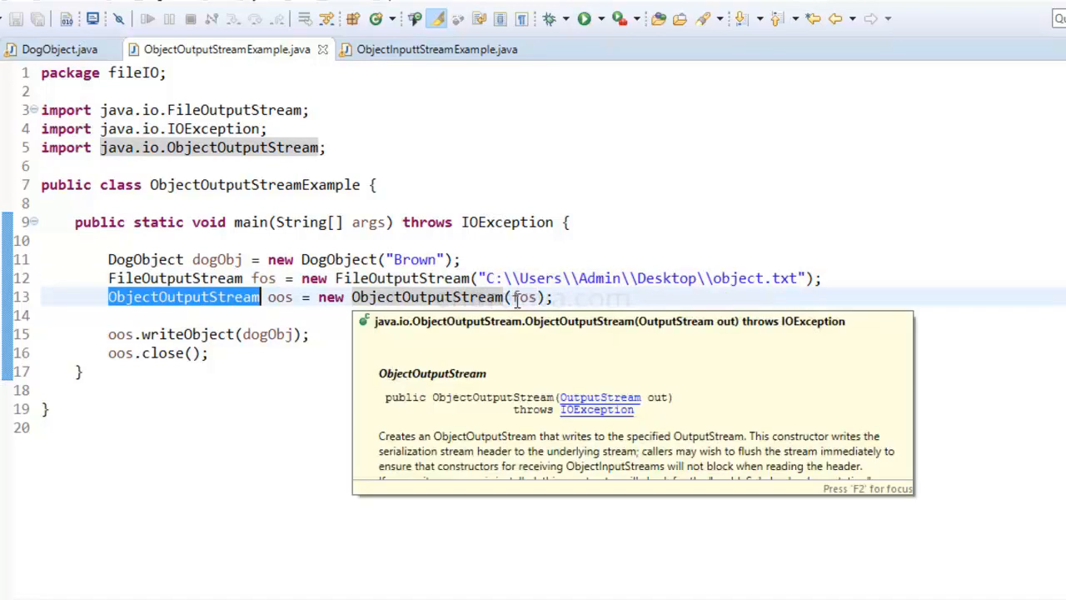
left_click(523, 297)
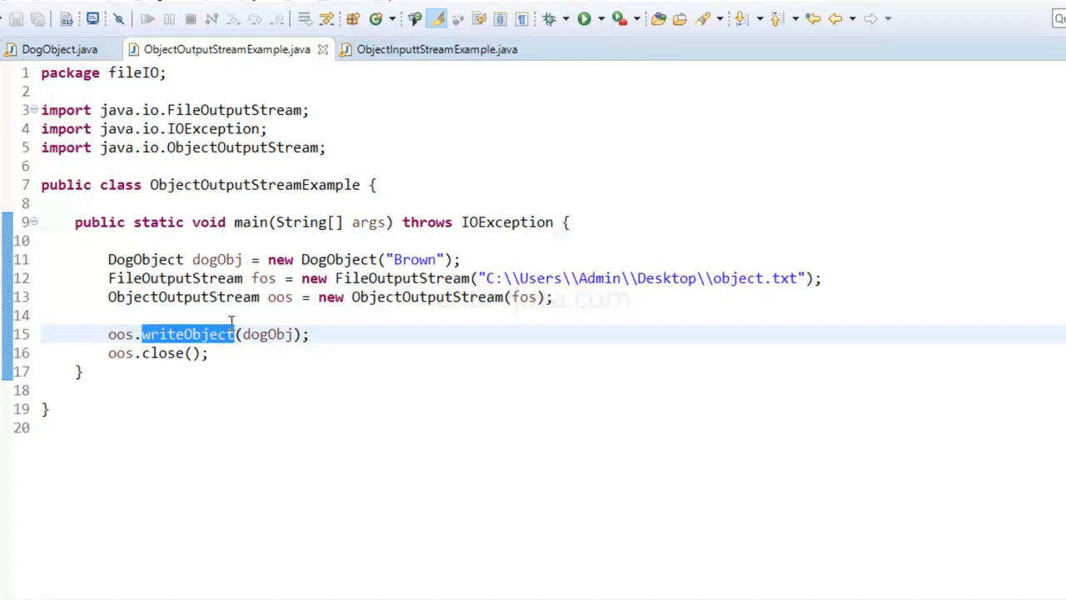
double_click(267, 333)
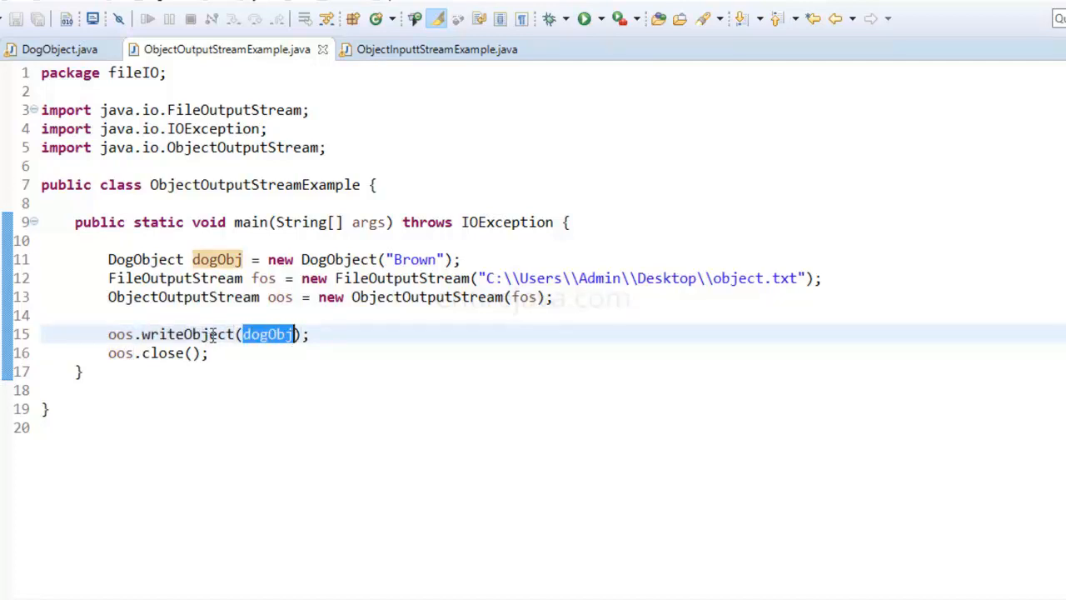
mouse_move(345, 333)
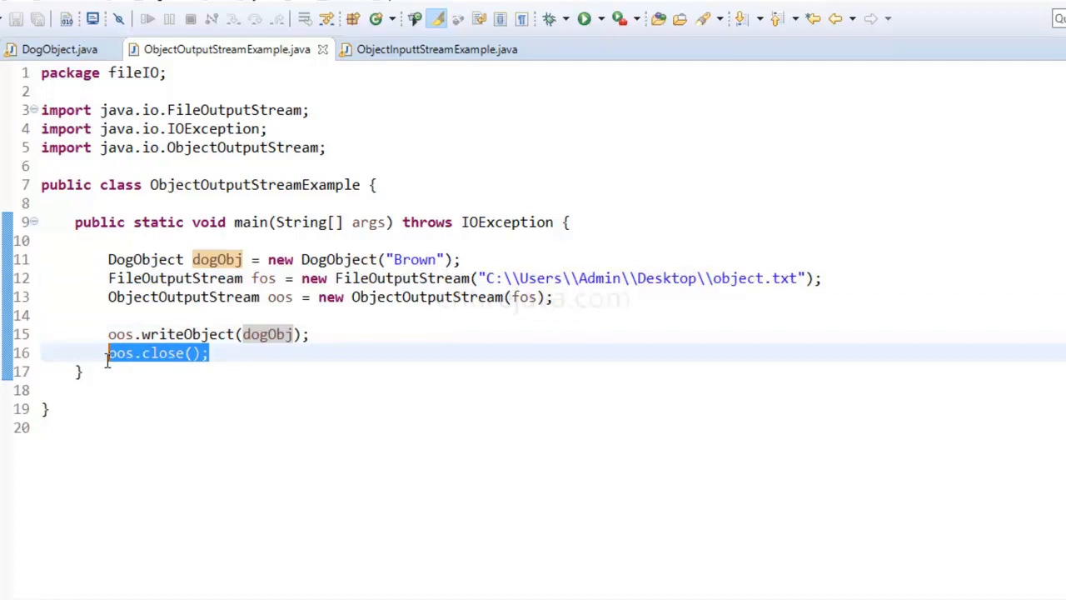
mouse_move(310, 373)
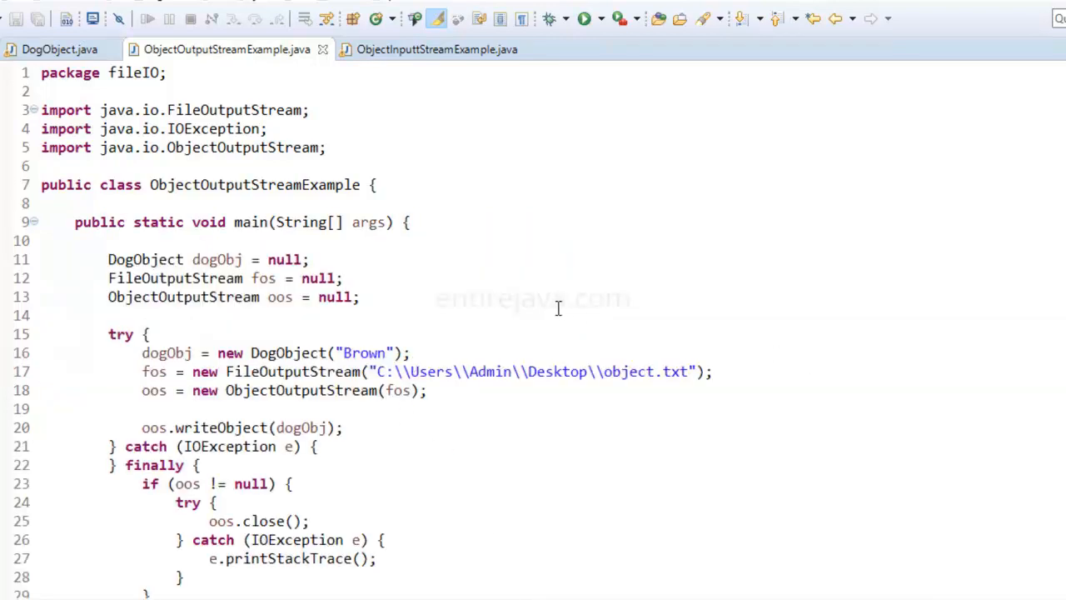
- Run ObjectOutputStreamExample to write the Brown dog object into object.txt
scroll("down", 3)
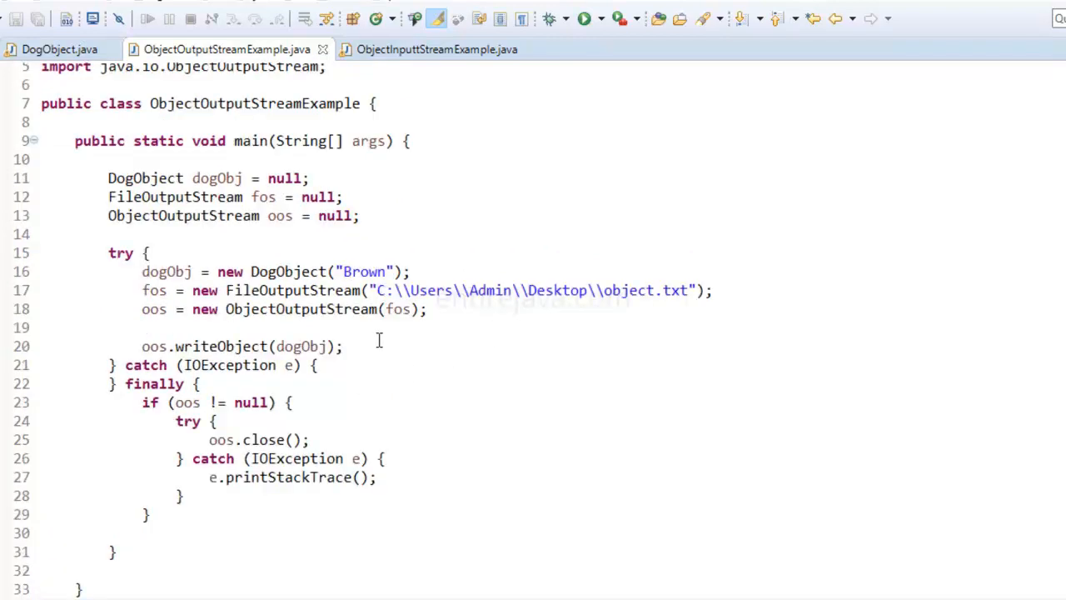
left_click(343, 344)
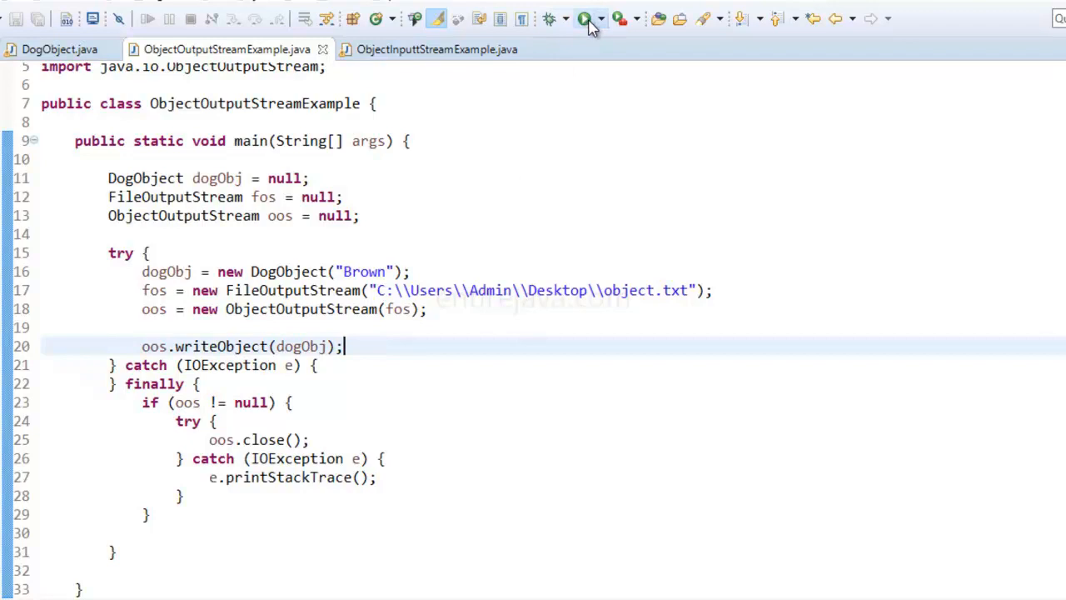
double_click(646, 290)
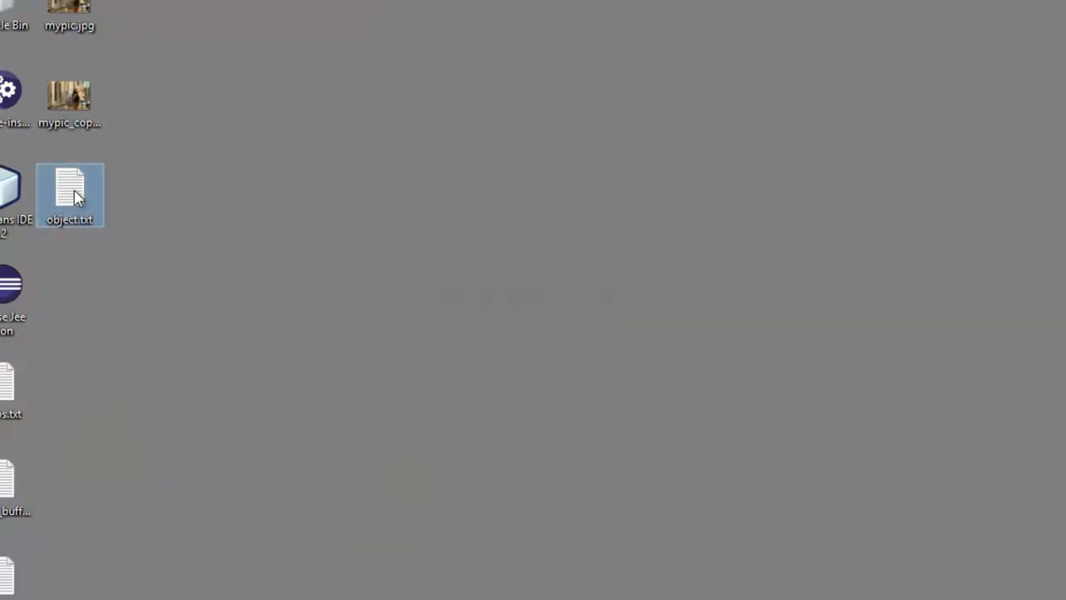
mouse_move(74, 196)
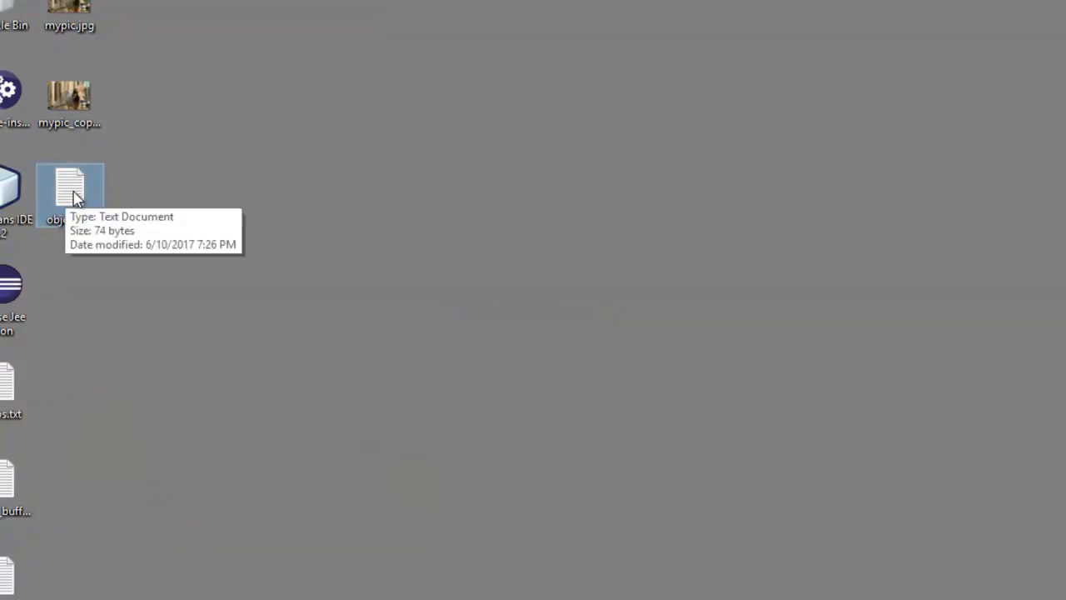
- View object.txt's unreadable serialized bytes in Notepad, then close it
double_click(70, 185)
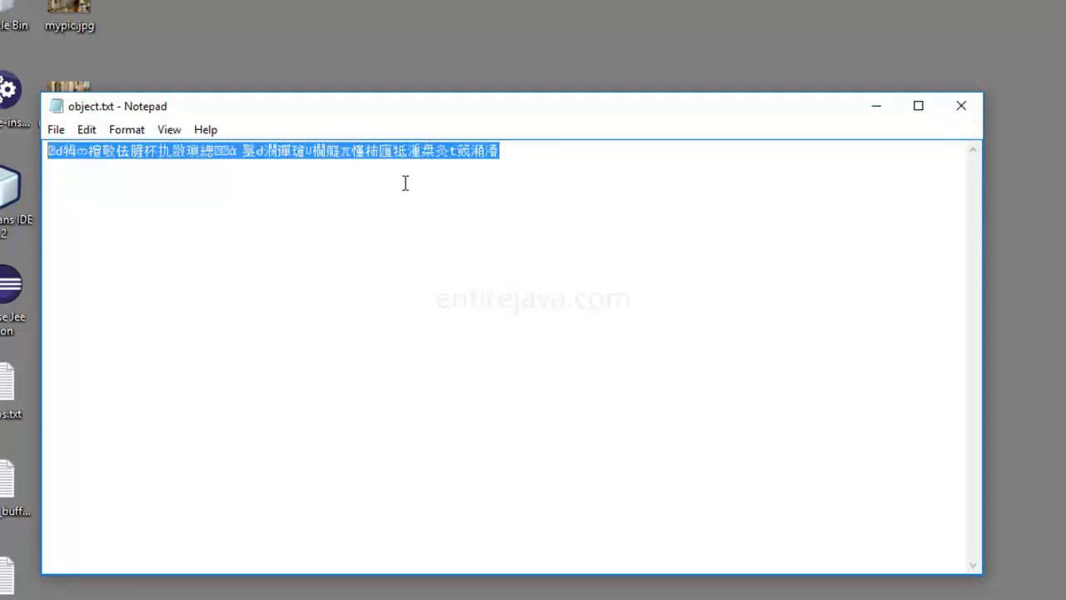
mouse_move(505, 170)
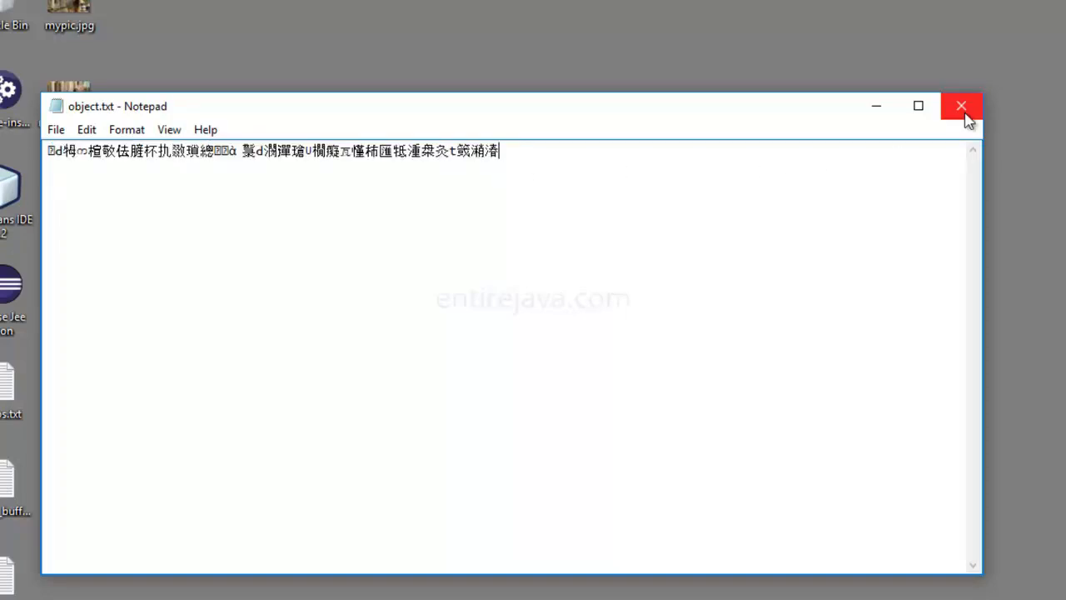
left_click(961, 106)
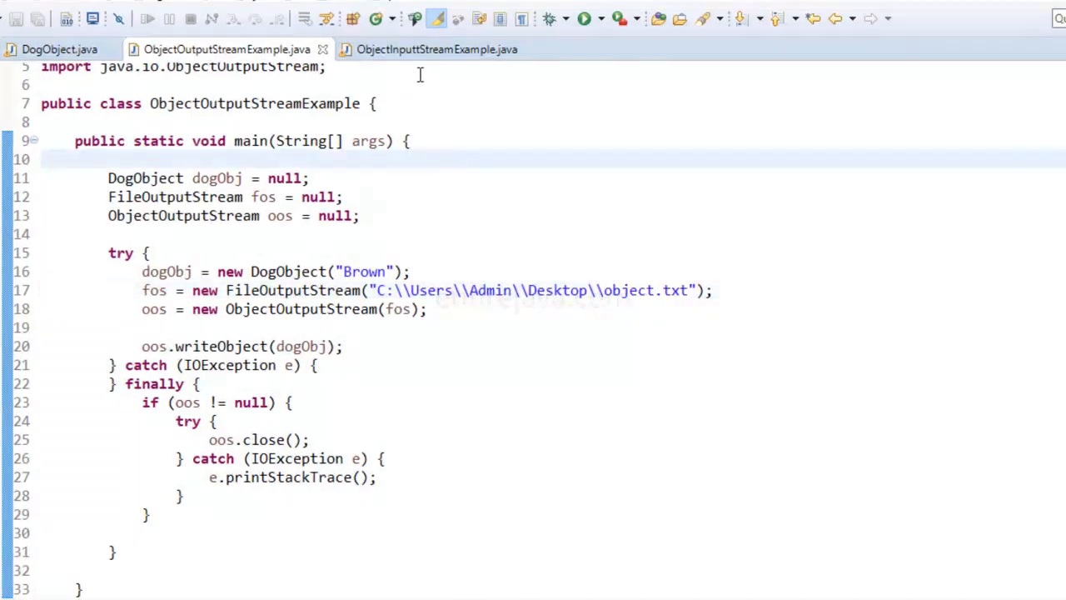
- Review the ObjectInputStream and FileInputStream lines that read the dog back from object.txt
left_click(436, 50)
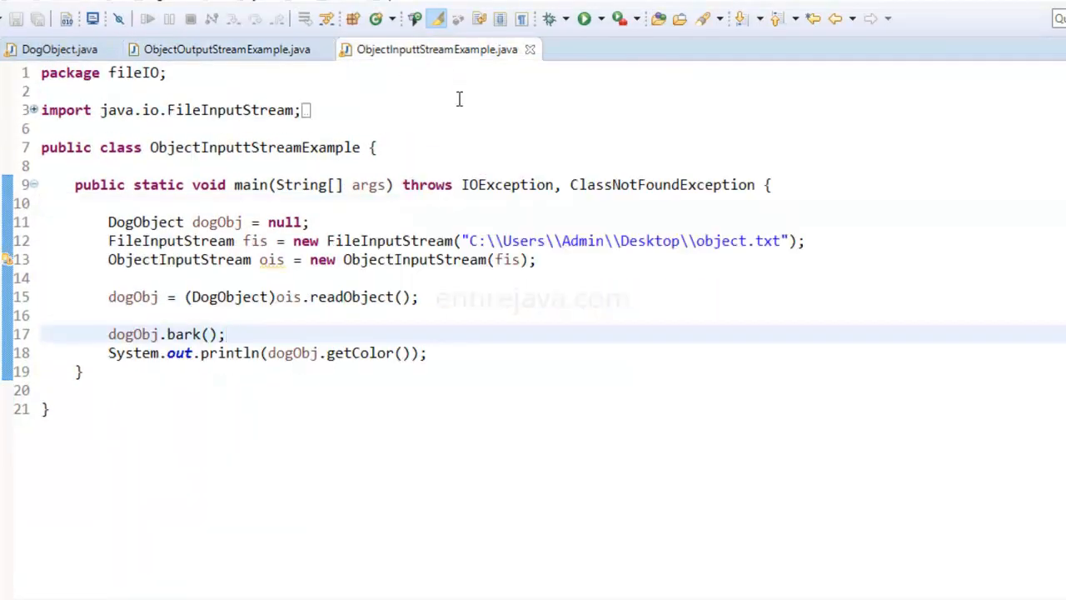
double_click(170, 240)
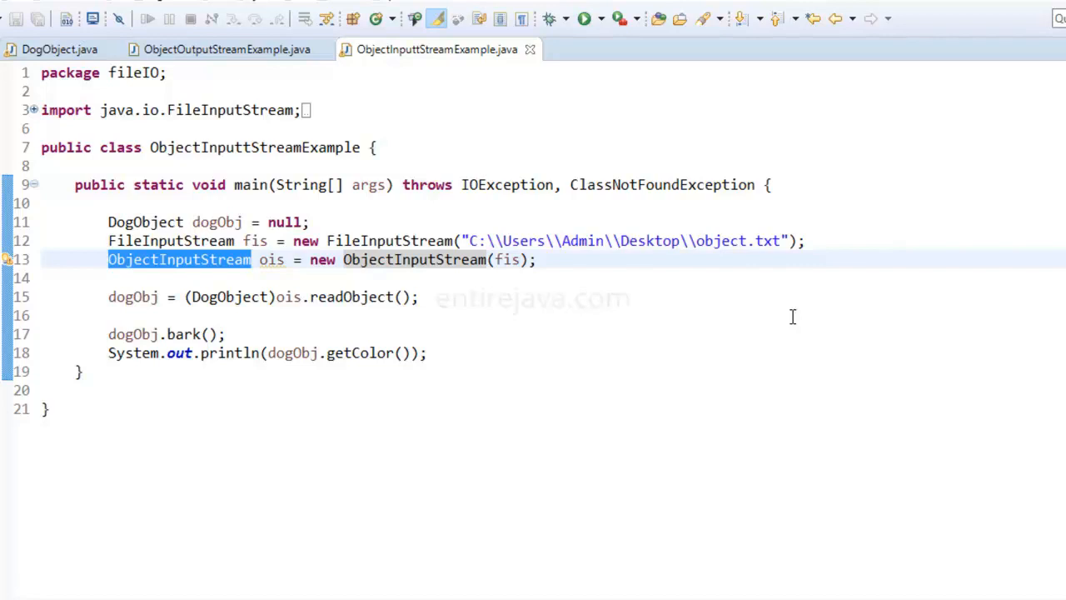
mouse_move(245, 312)
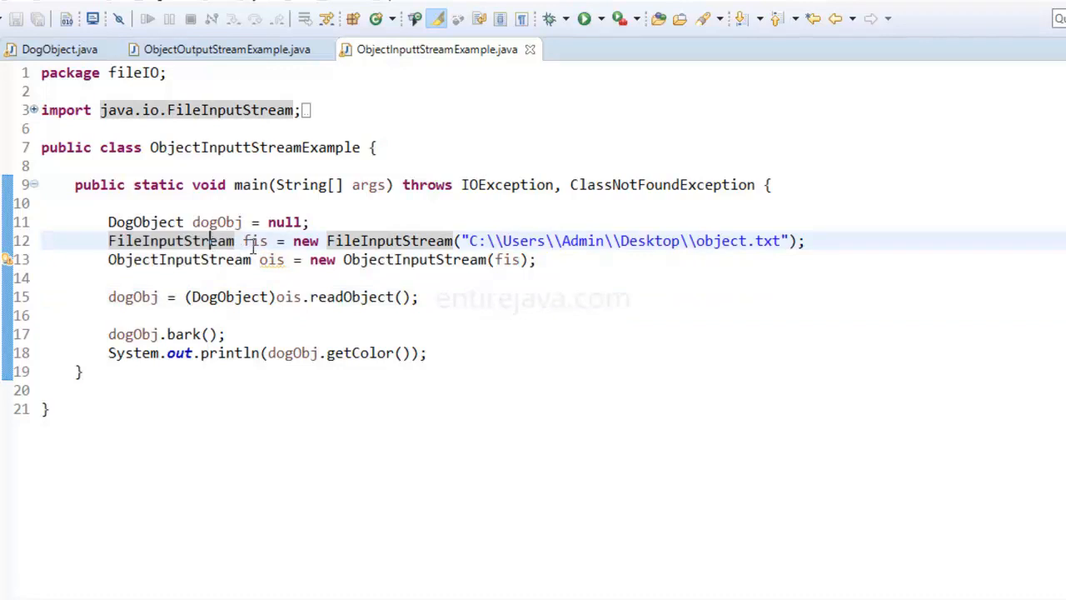
double_click(765, 240)
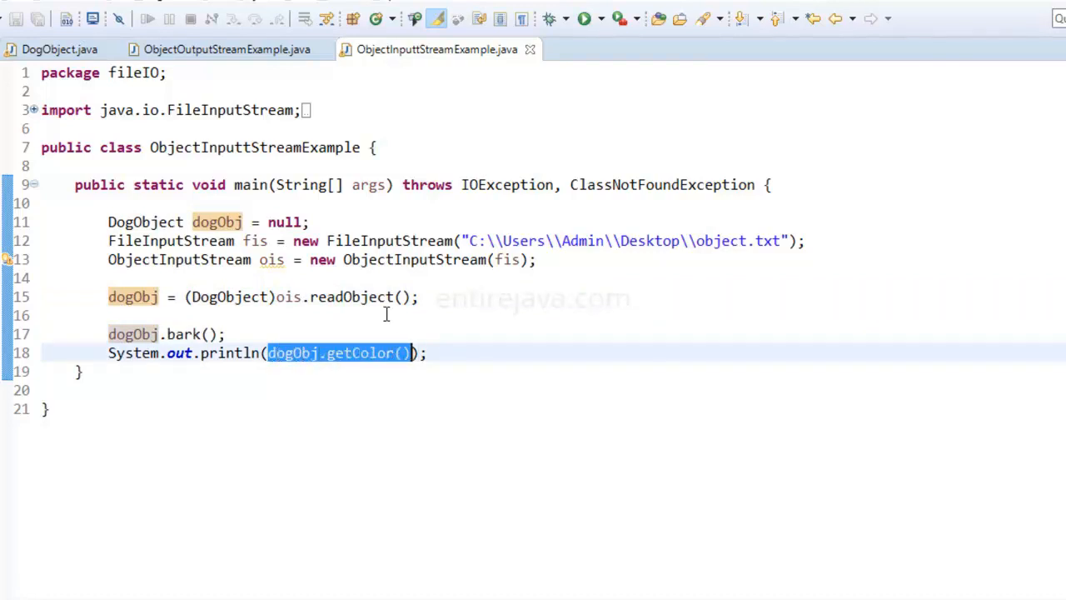
- Run ObjectInputStreamExample so the console prints Barking.. and Brown
left_click(224, 50)
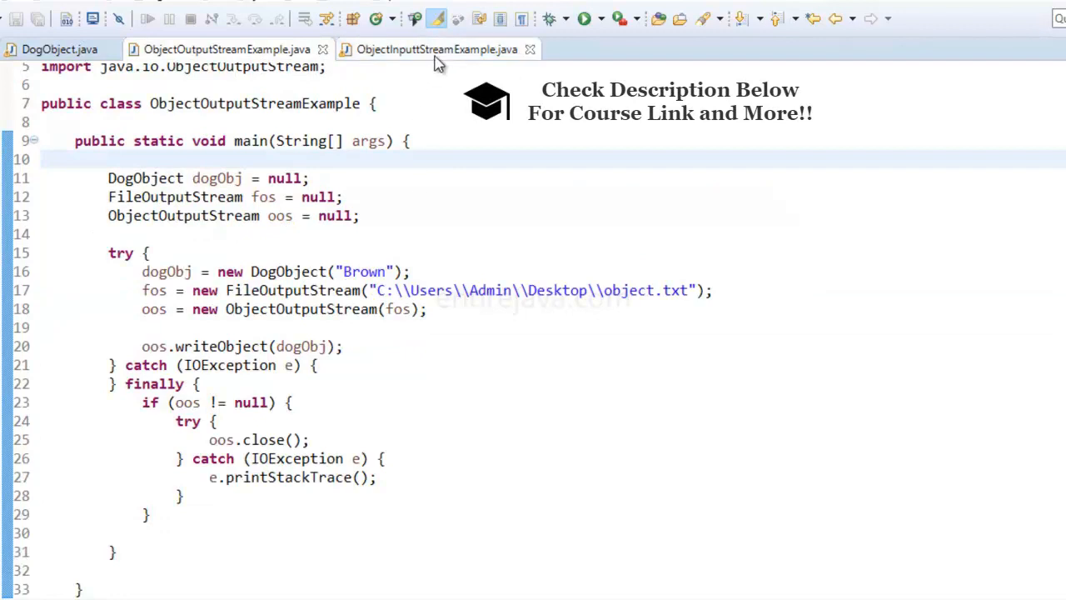
left_click(433, 50)
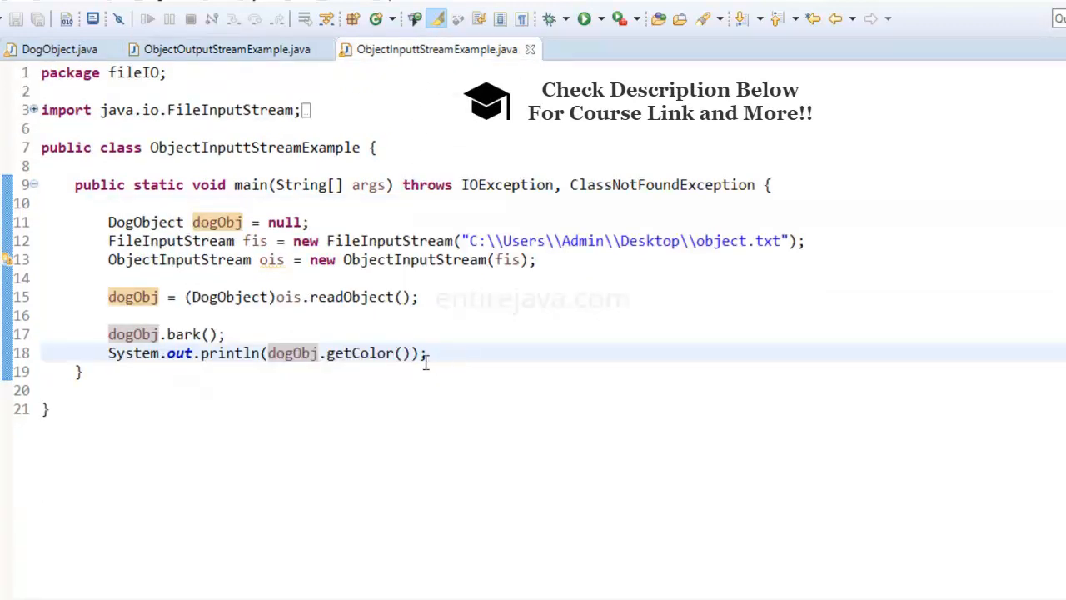
mouse_move(383, 316)
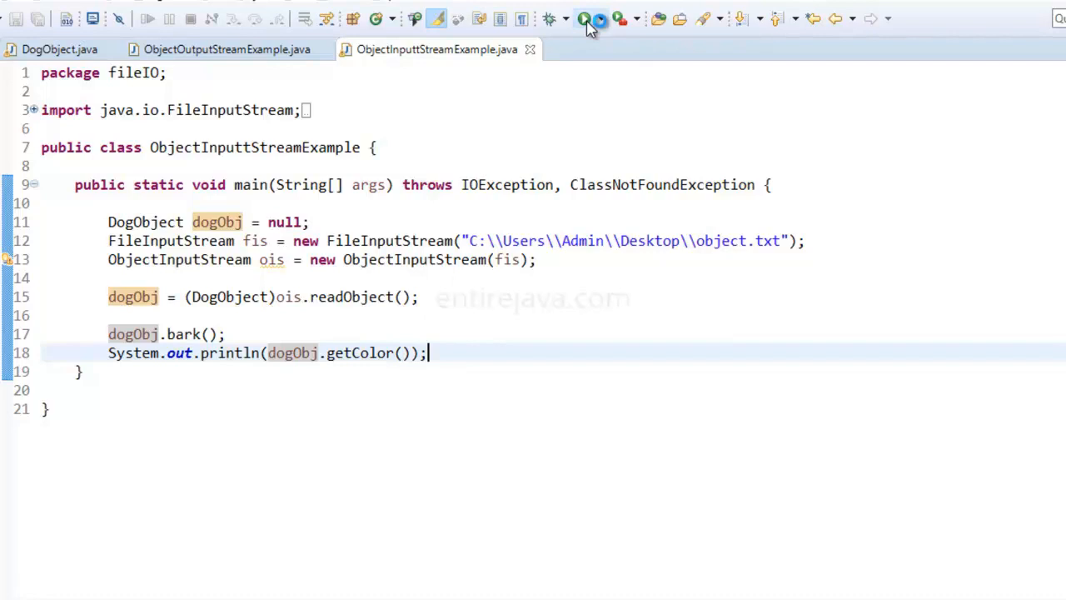
left_click(583, 18)
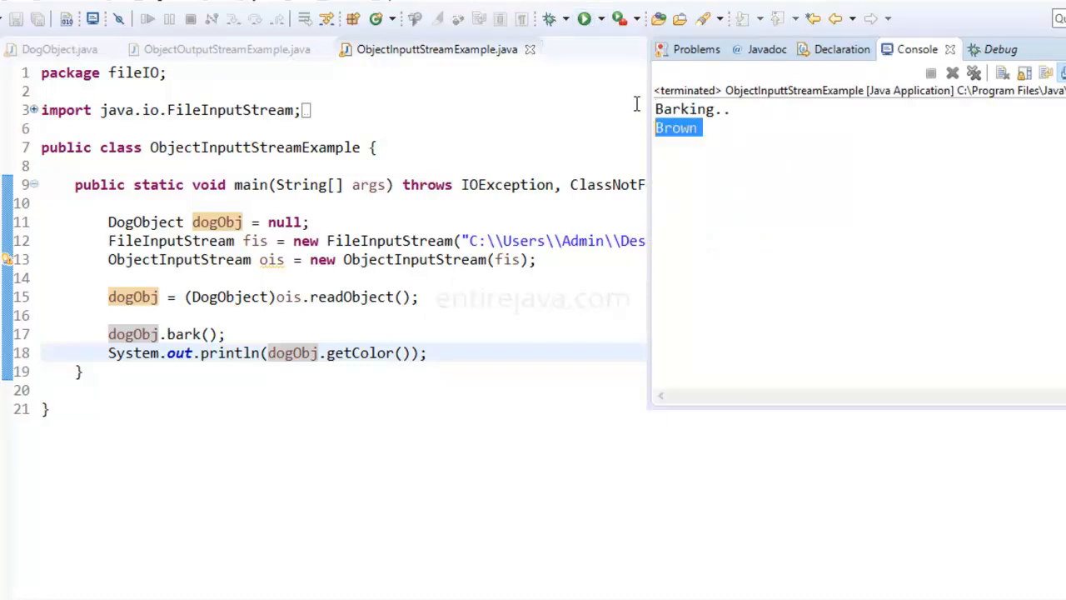